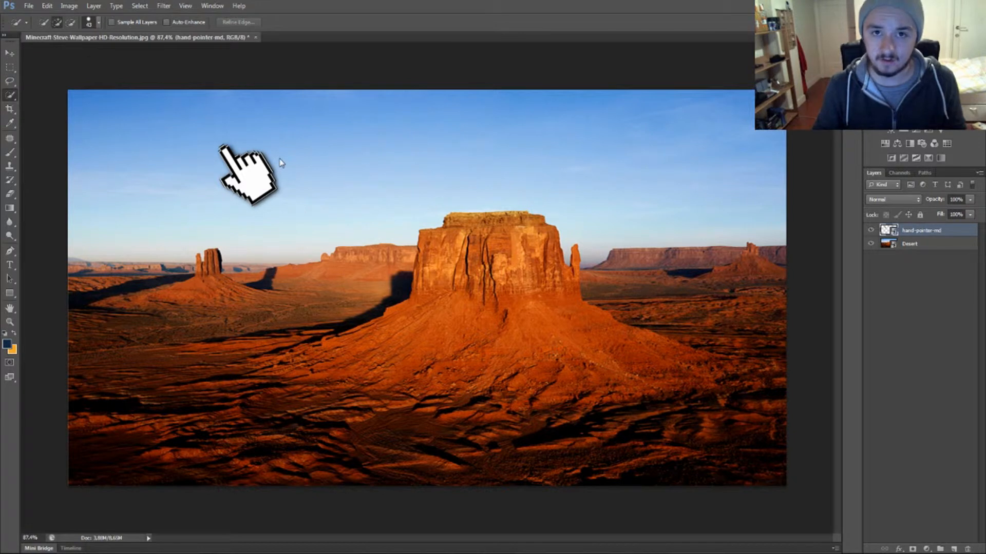
{"action": "mouse_move", "coordinate": [377, 187]}
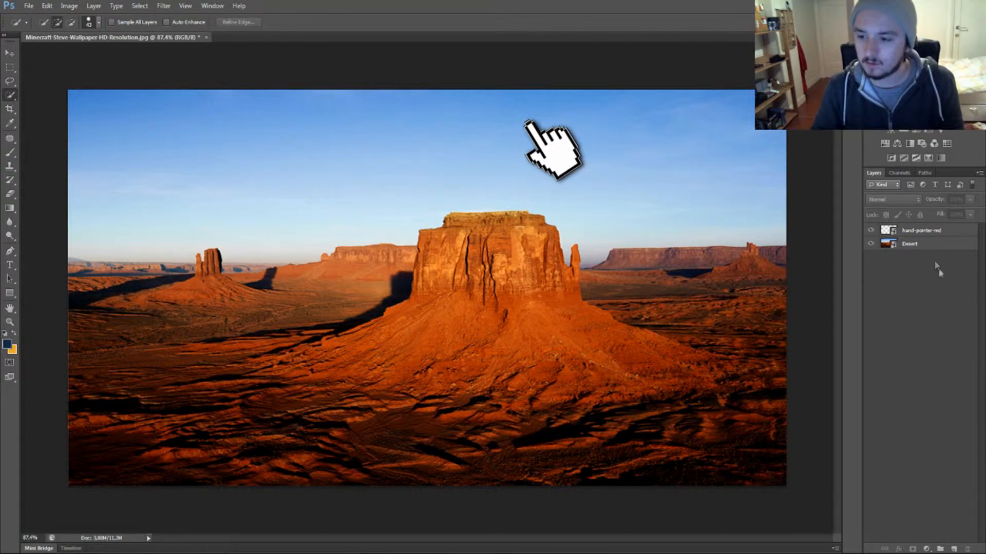
Open the Edit menu to reach the Free Transform command
{"action": "left_click", "coordinate": [918, 230]}
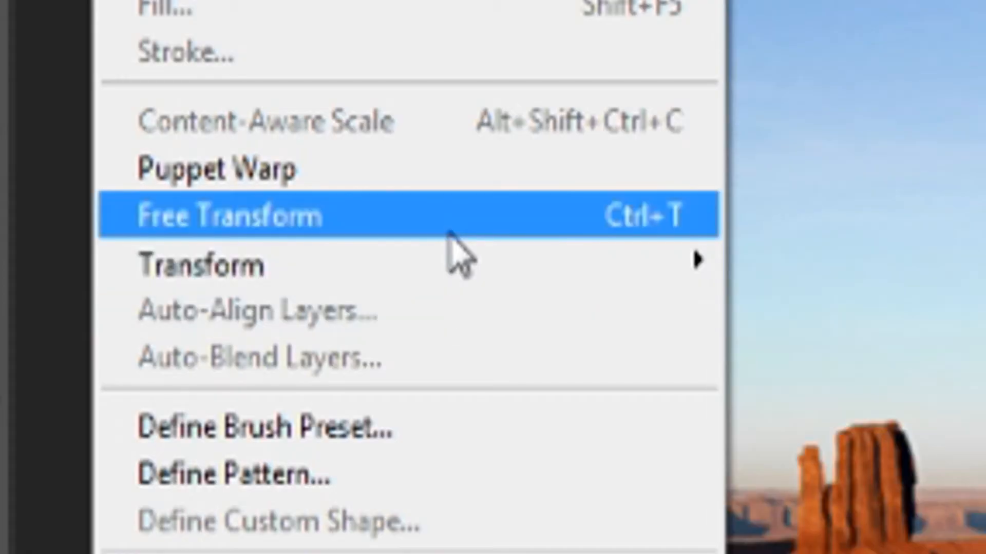
Free Transform the hand pointer layer, enlarging it toward the upper-left sky
{"action": "left_click", "coordinate": [226, 216]}
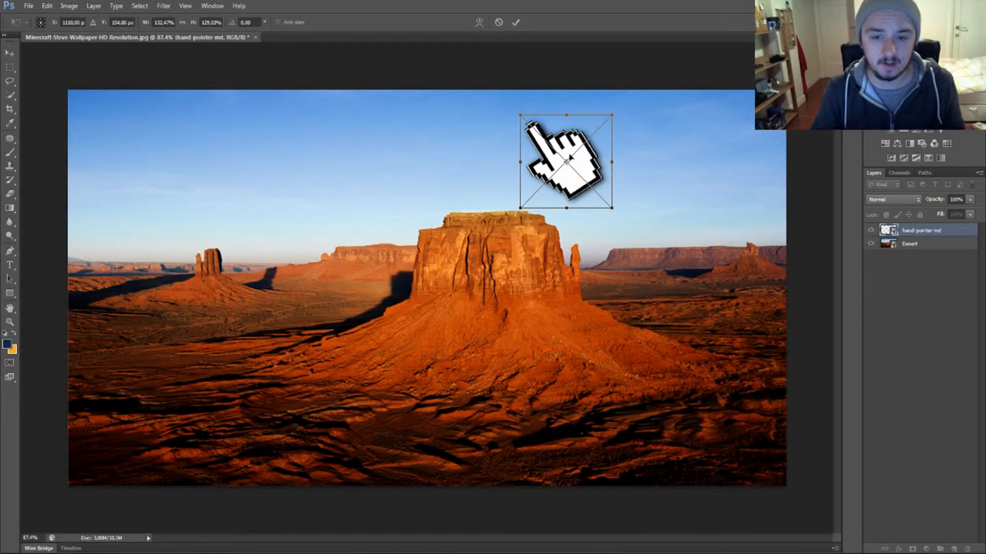
{"action": "left_click_drag", "start_coordinate": [565, 161], "coordinate": [283, 173]}
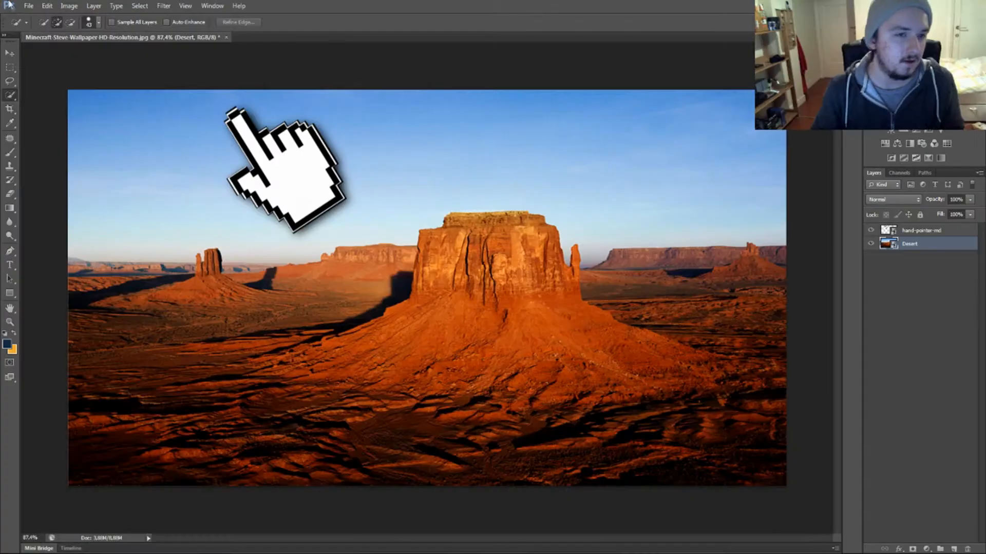
Free Transform the Desert layer, dragging its top-right handle inward toward the lower left
{"action": "left_click", "coordinate": [47, 6]}
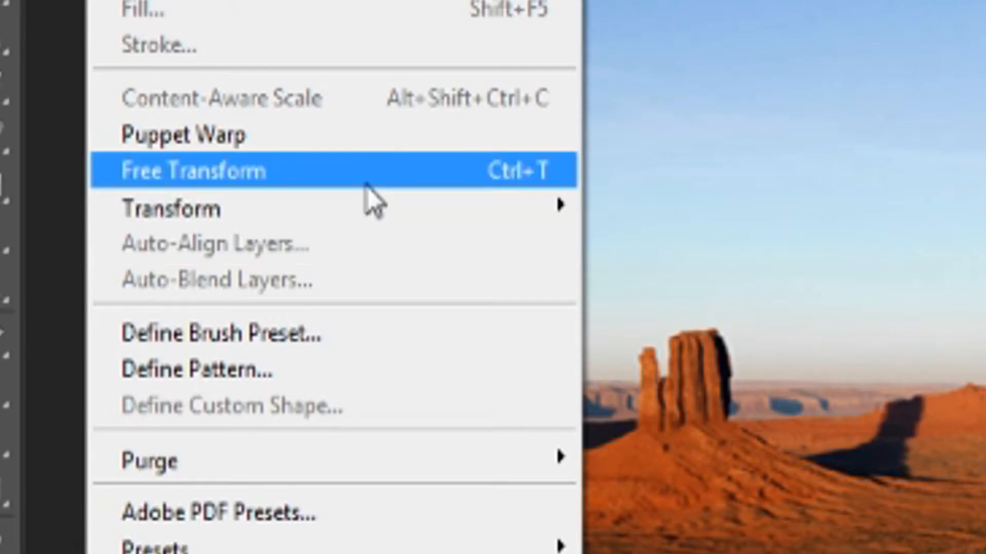
{"action": "left_click", "coordinate": [192, 170]}
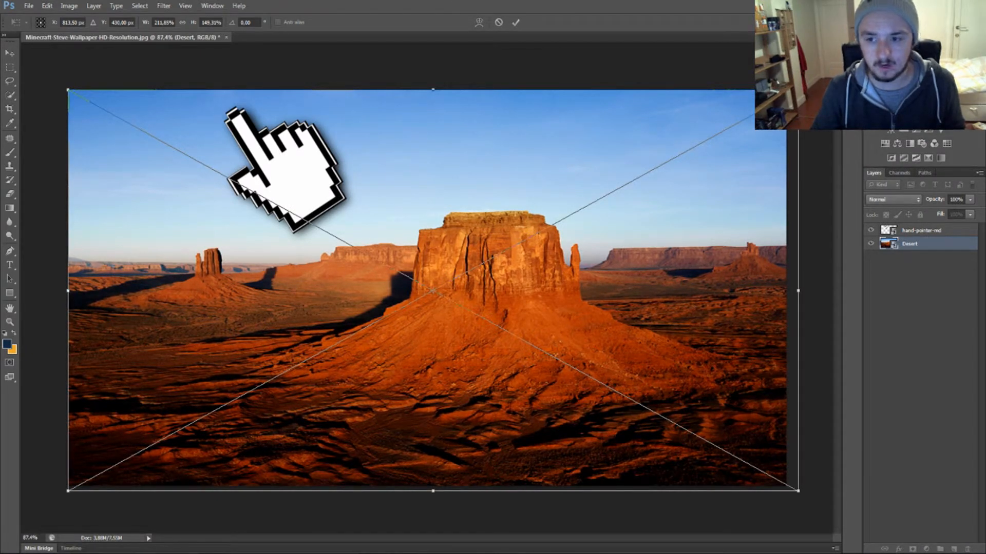
{"action": "left_click_drag", "start_coordinate": [797, 289], "coordinate": [608, 343]}
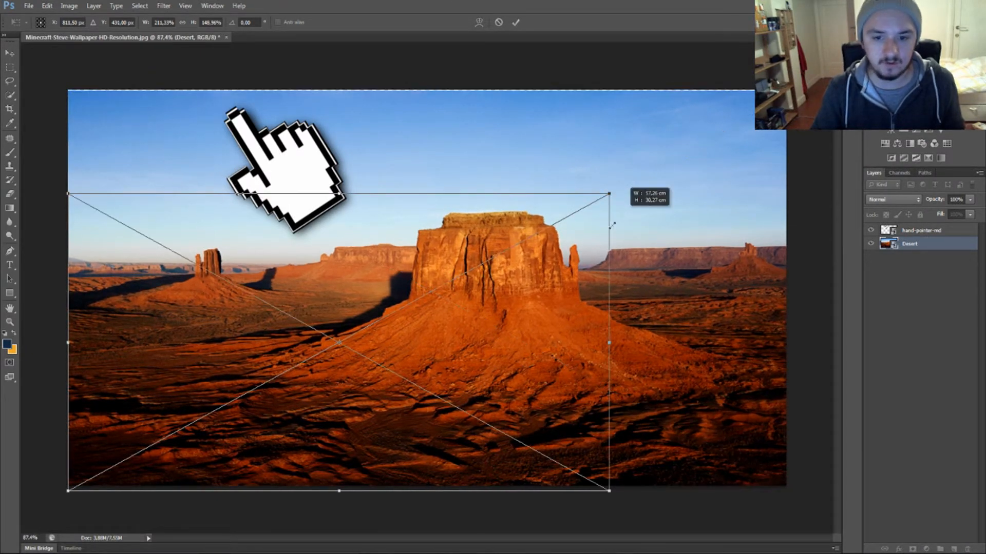